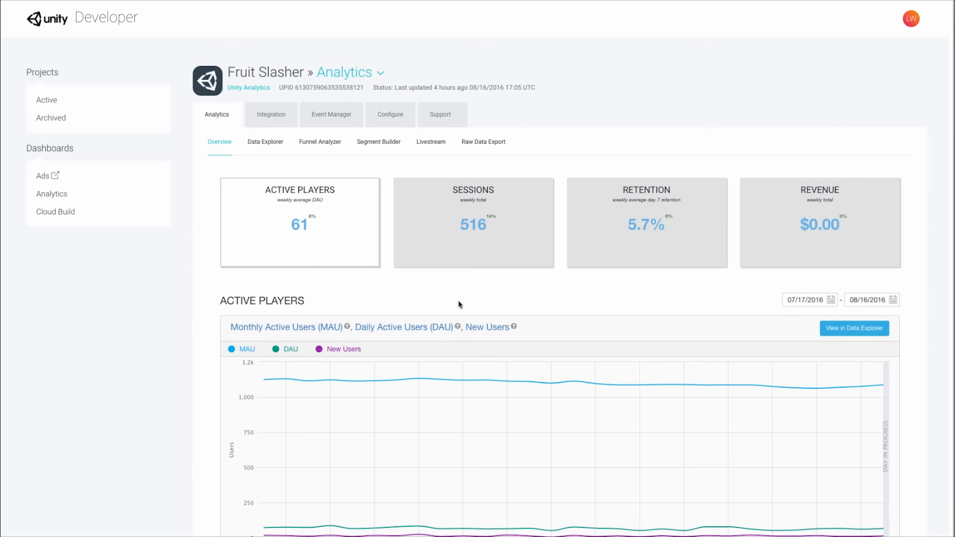
pyautogui.moveTo(483, 141)
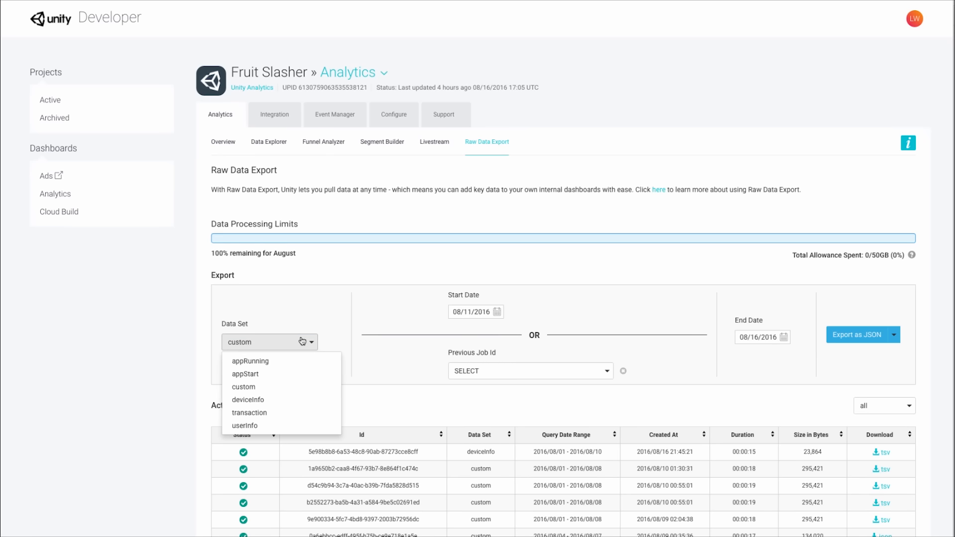
# - Select the deviceInfo data set with a start date of 08/01/2016
pyautogui.click(248, 399)
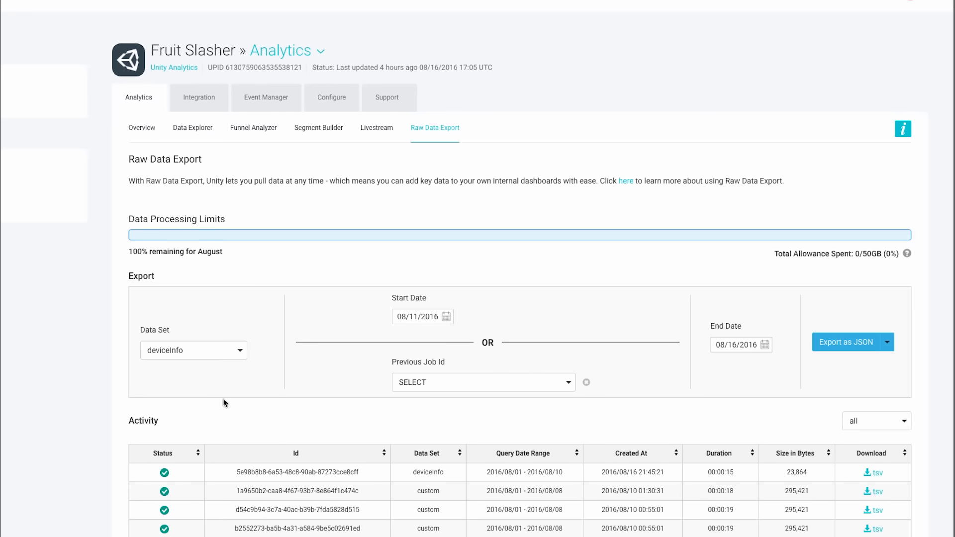
pyautogui.click(447, 316)
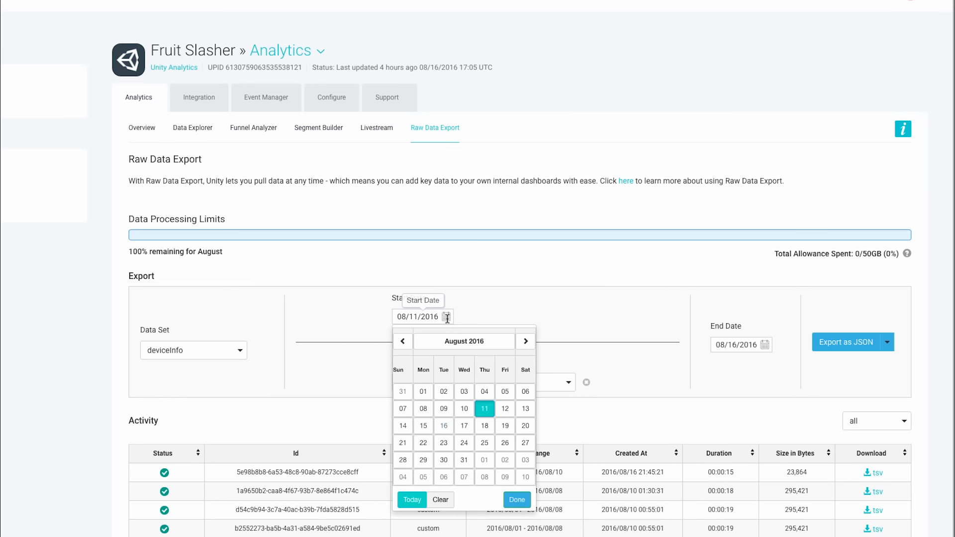
pyautogui.click(423, 391)
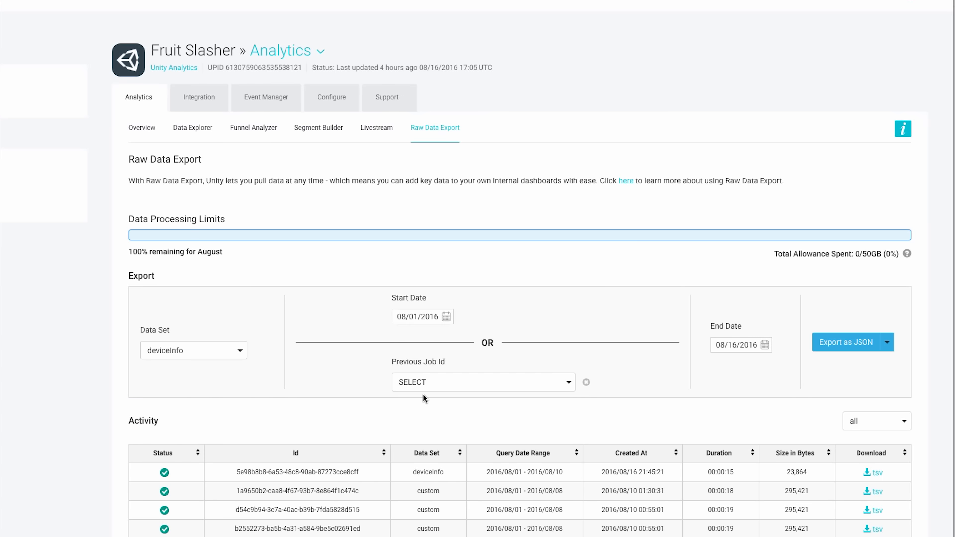
pyautogui.click(483, 382)
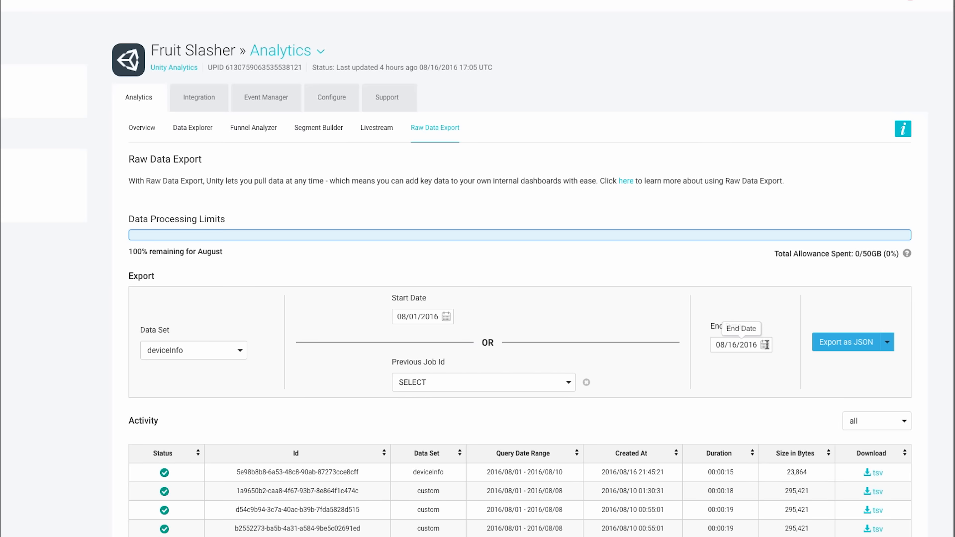
# - Export deviceInfo for 2016/08/01–2016/08/10 and show the finished job's TSV downloads
pyautogui.click(741, 345)
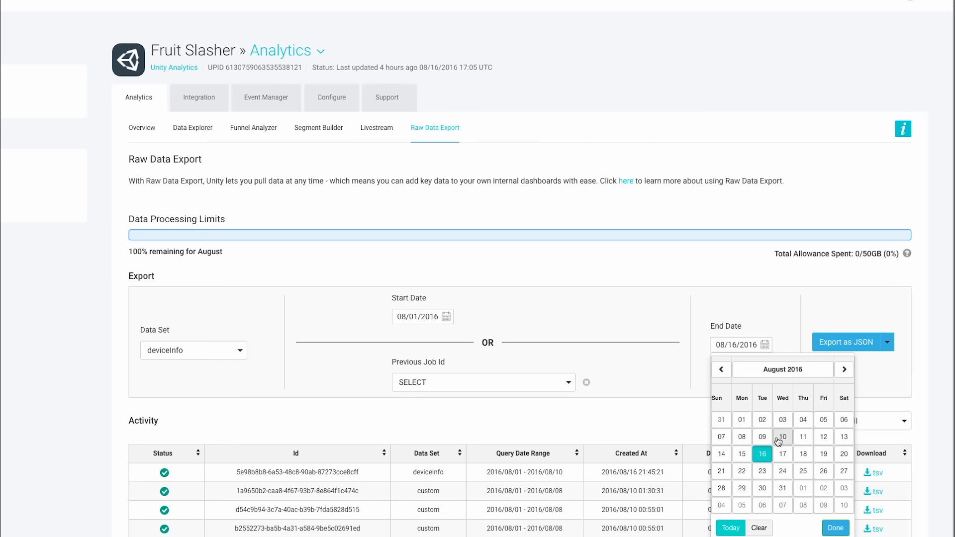
pyautogui.click(782, 437)
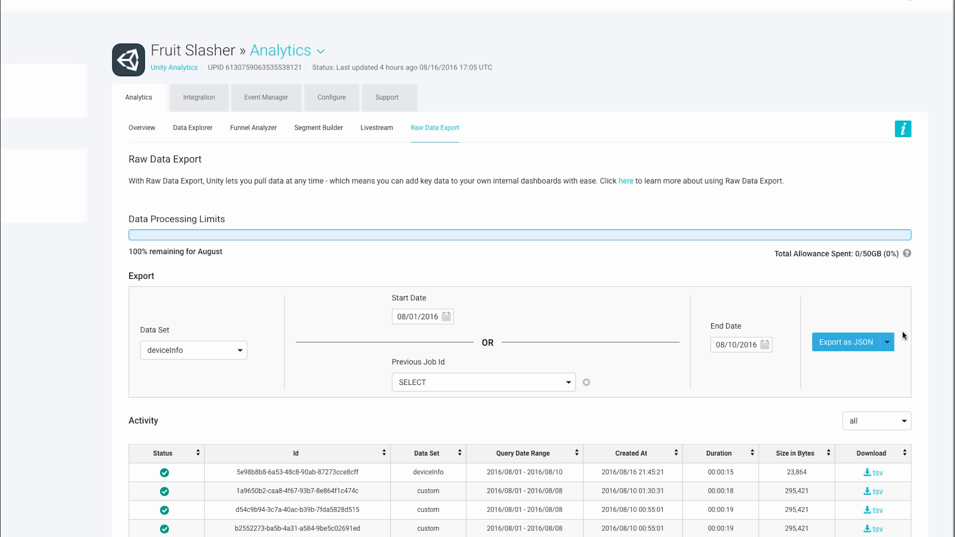
pyautogui.click(887, 341)
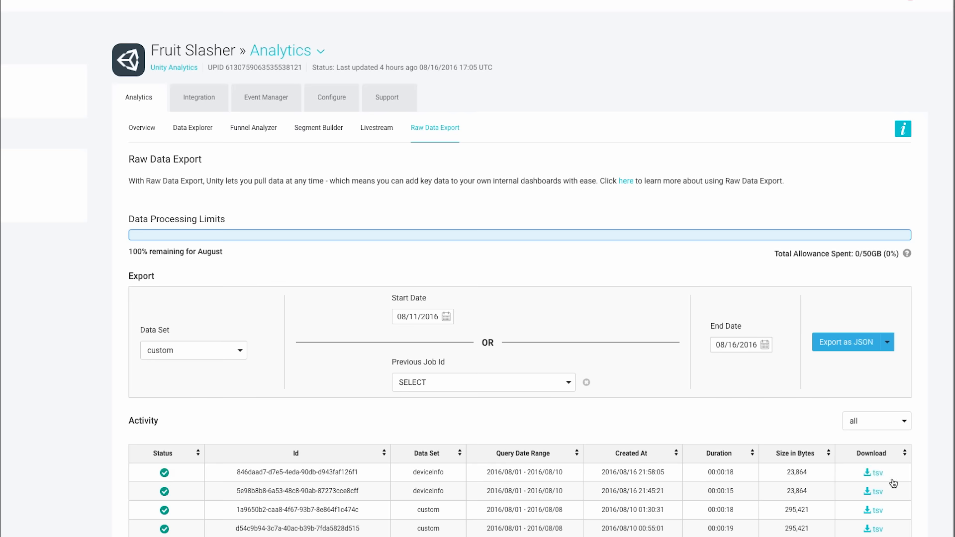
pyautogui.click(873, 472)
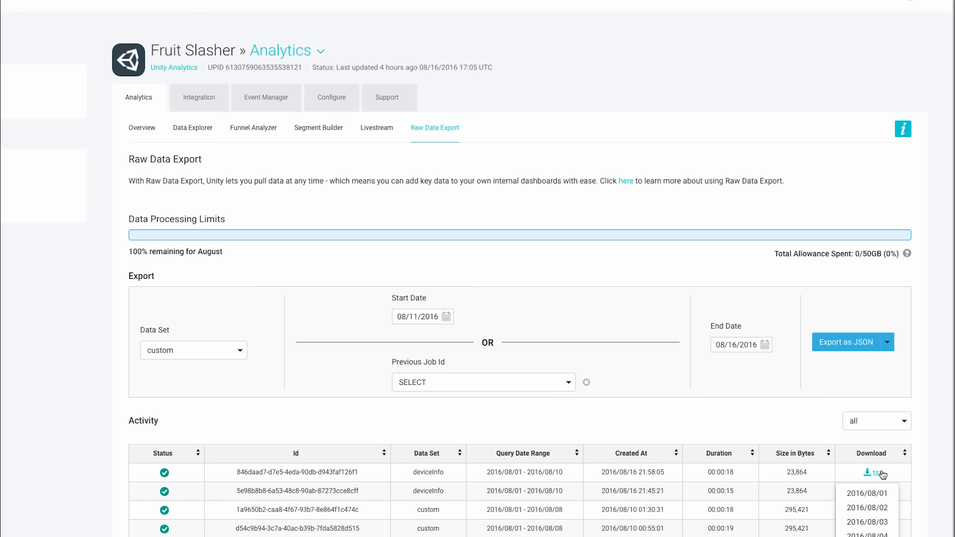